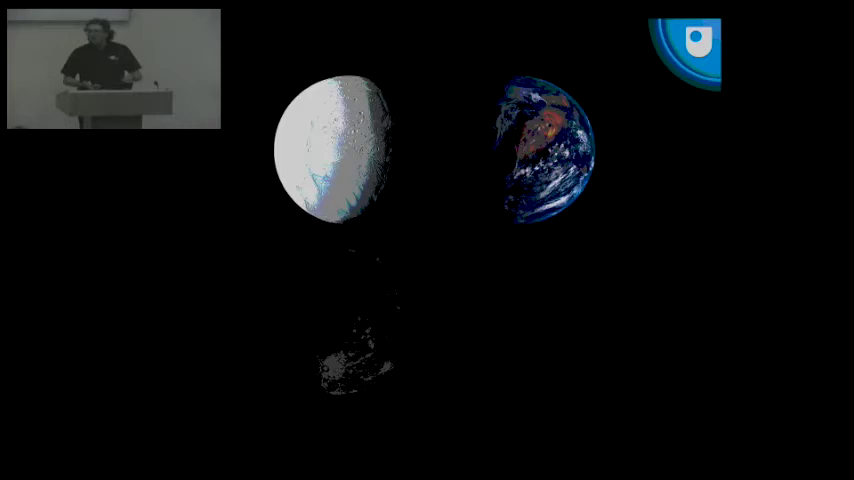
key("Right")
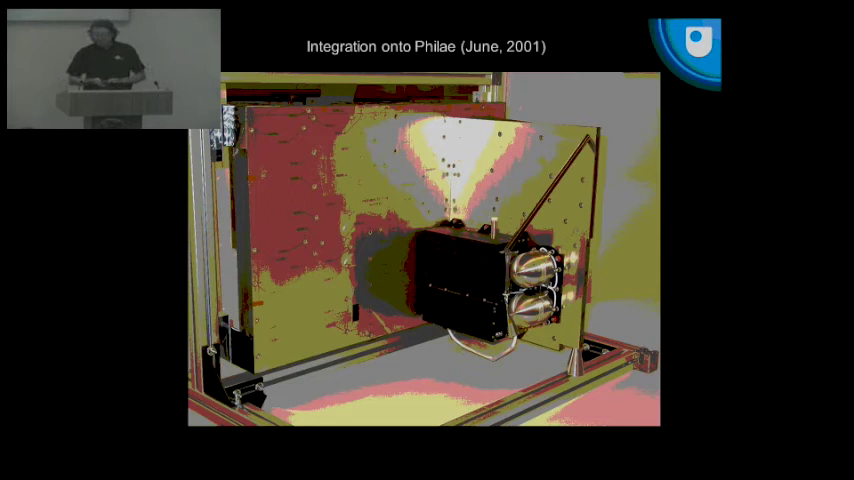
key("Right")
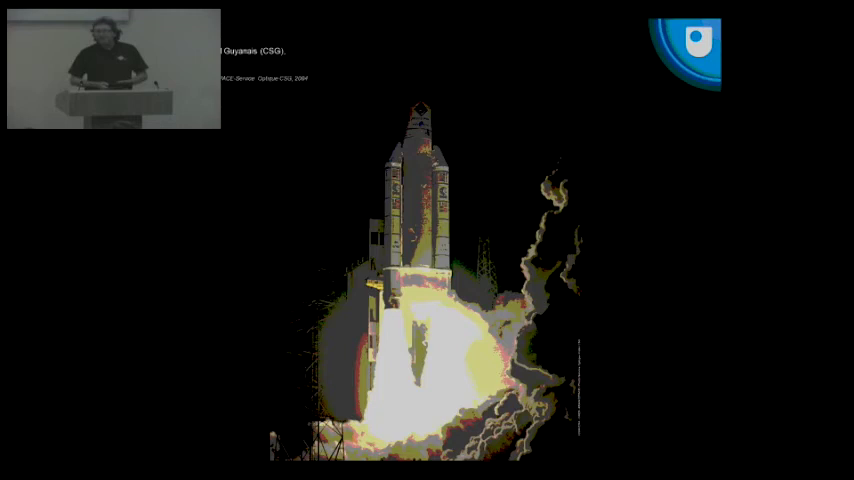
key("Right")
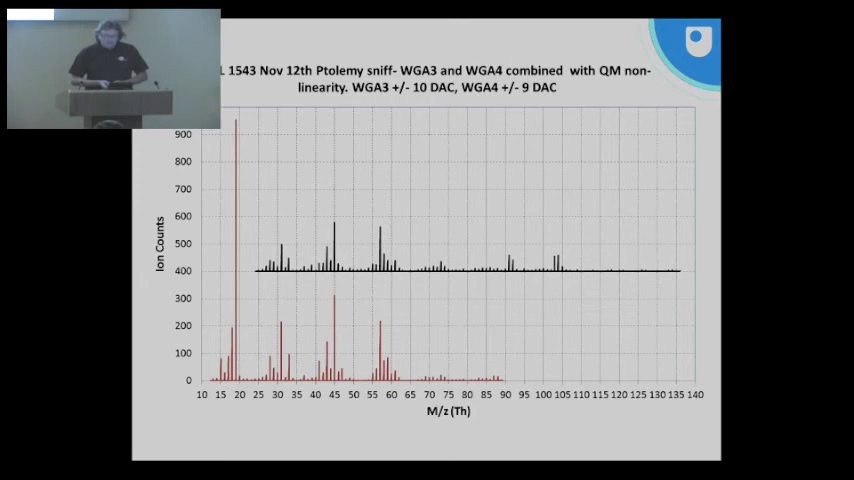
key("Right")
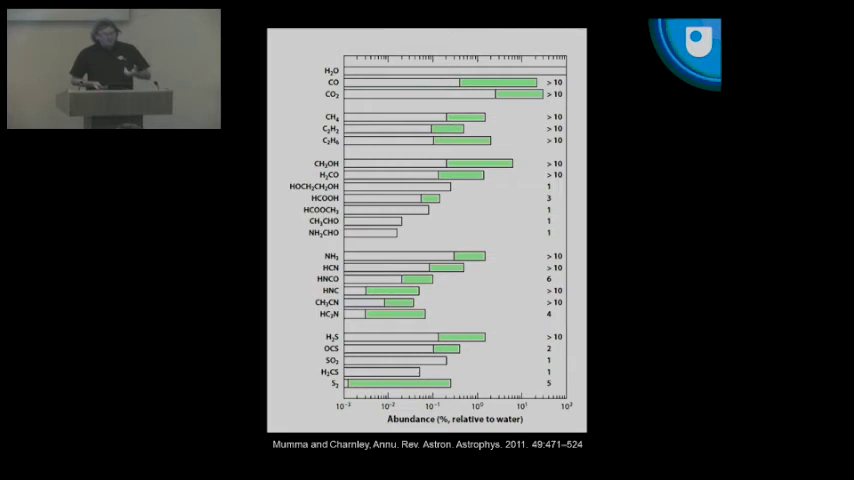